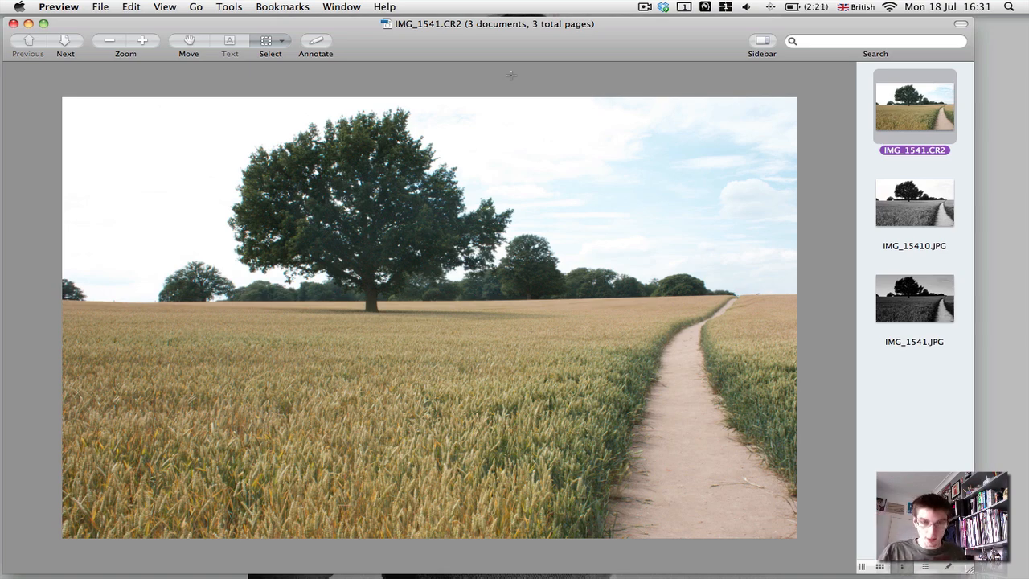
Flip between the colour original, the plain black-and-white photo and the finished darkened-sky version
{"action": "left_click", "coordinate": [913, 202]}
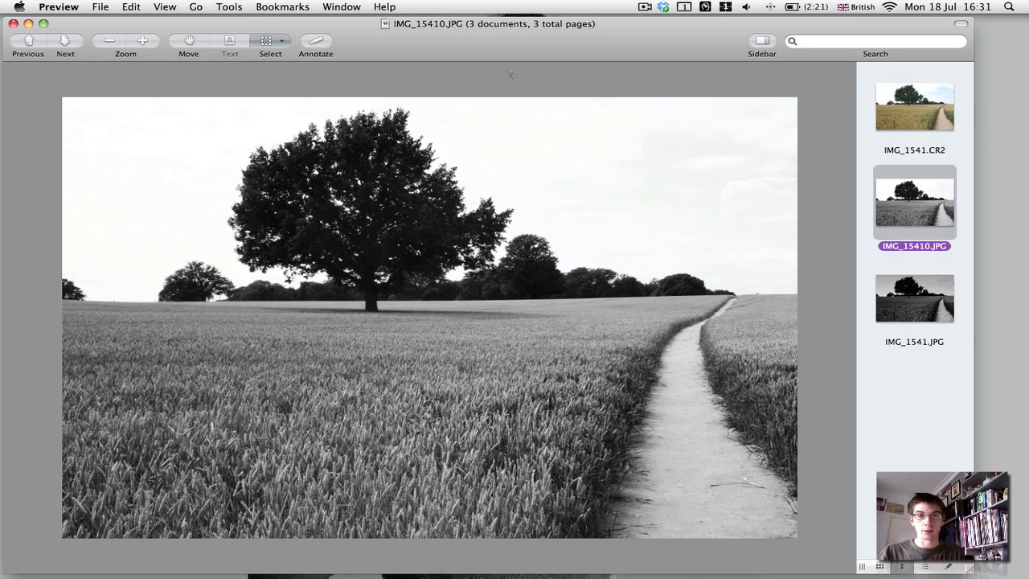
{"action": "mouse_move", "coordinate": [675, 199]}
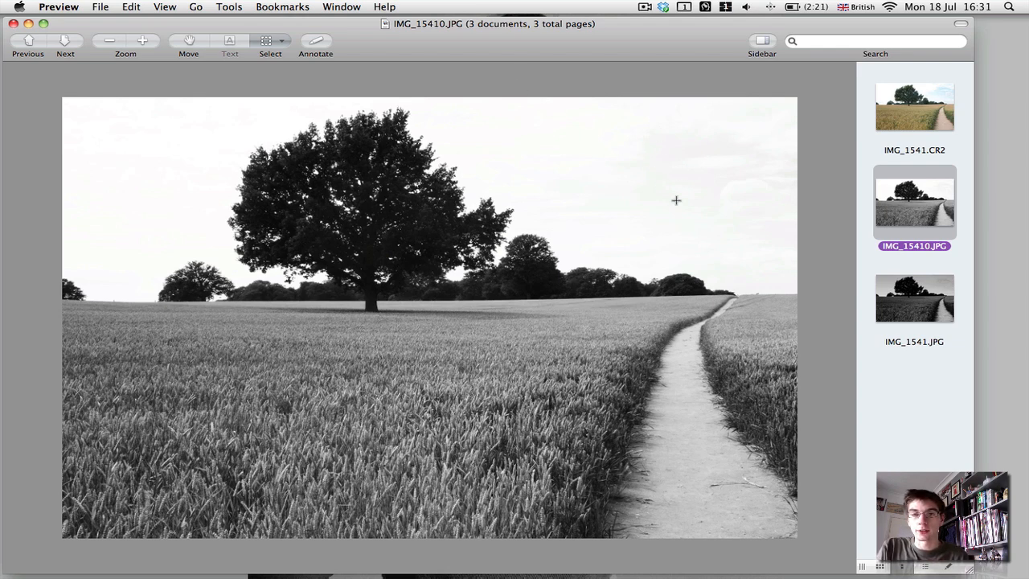
{"action": "mouse_move", "coordinate": [675, 180]}
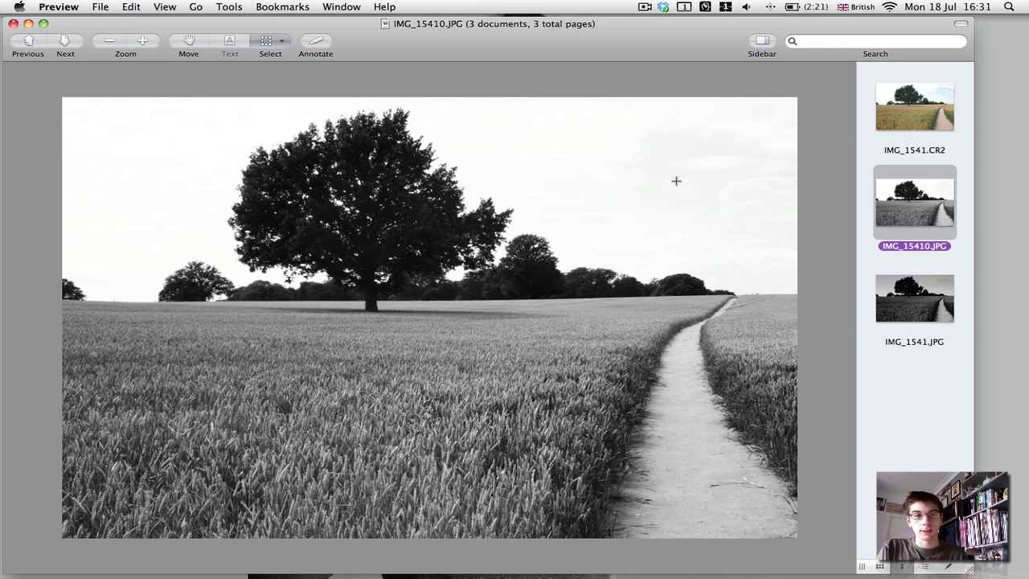
{"action": "mouse_move", "coordinate": [732, 196]}
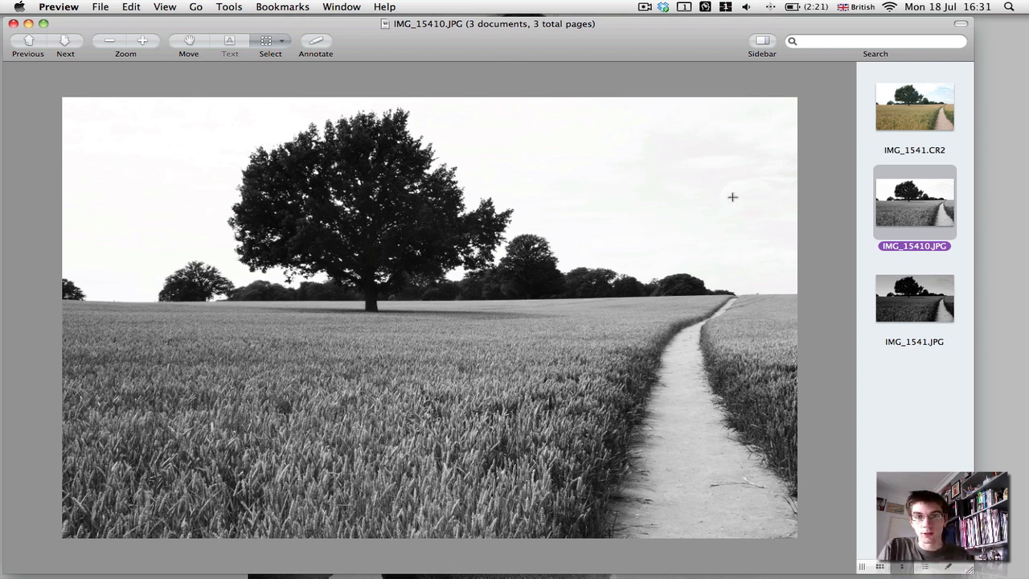
{"action": "mouse_move", "coordinate": [743, 167]}
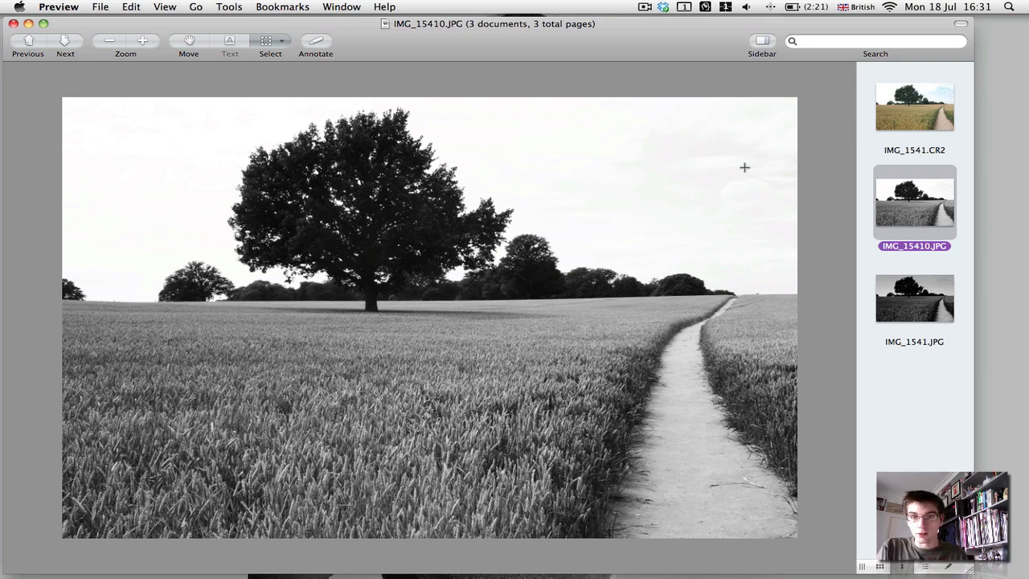
{"action": "left_click", "coordinate": [913, 106]}
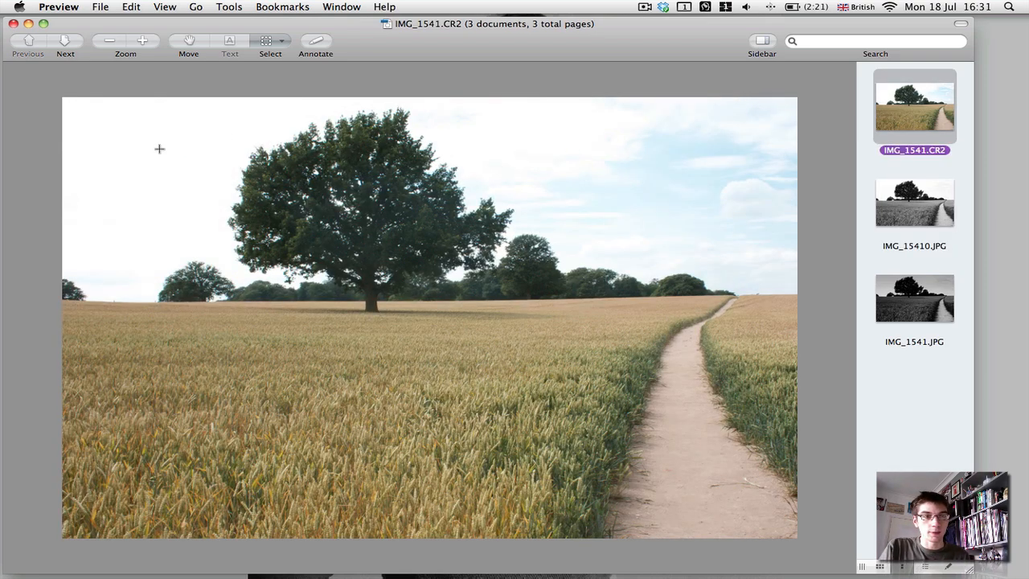
{"action": "mouse_move", "coordinate": [650, 206]}
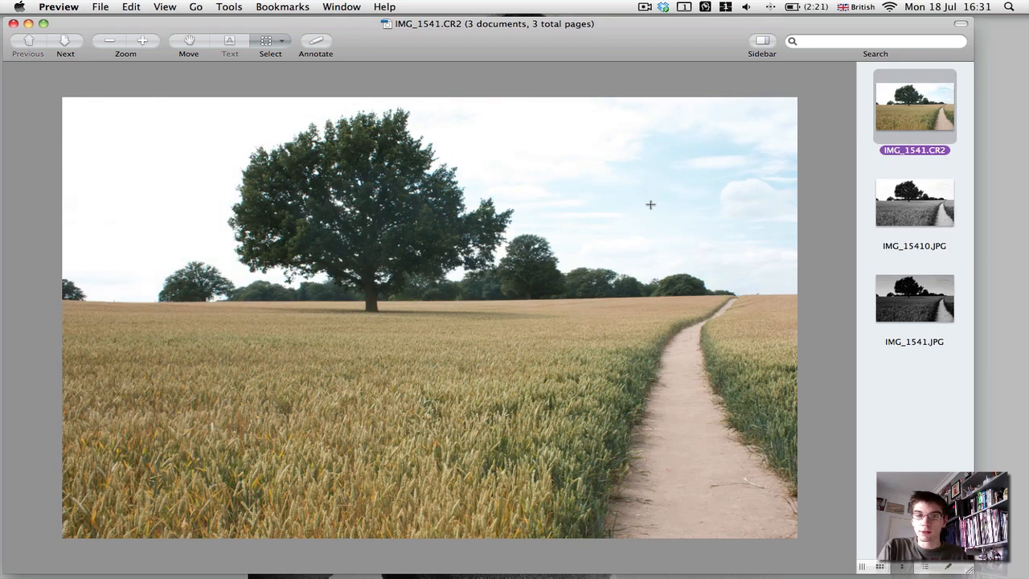
{"action": "left_click", "coordinate": [913, 203]}
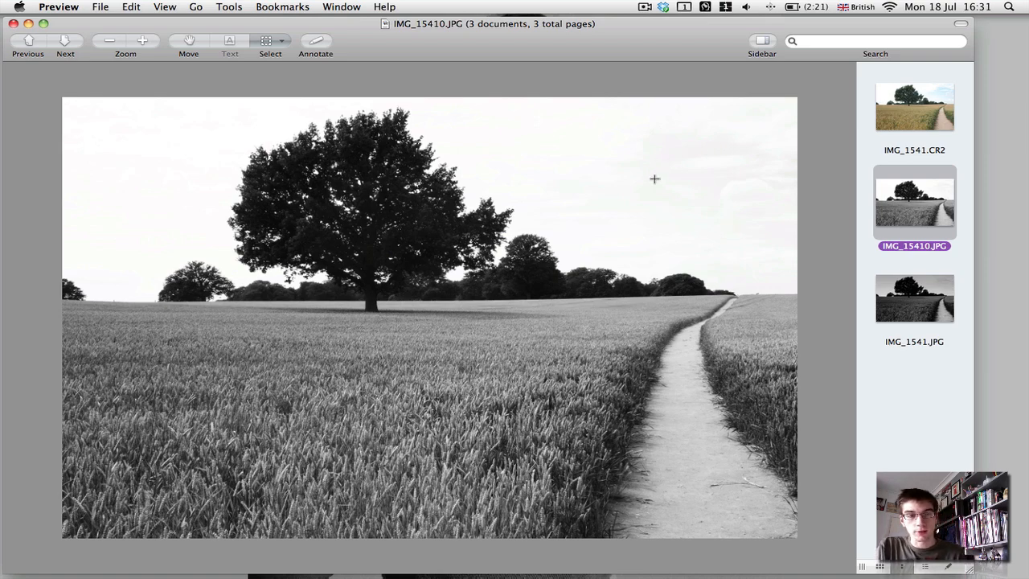
{"action": "mouse_move", "coordinate": [835, 141]}
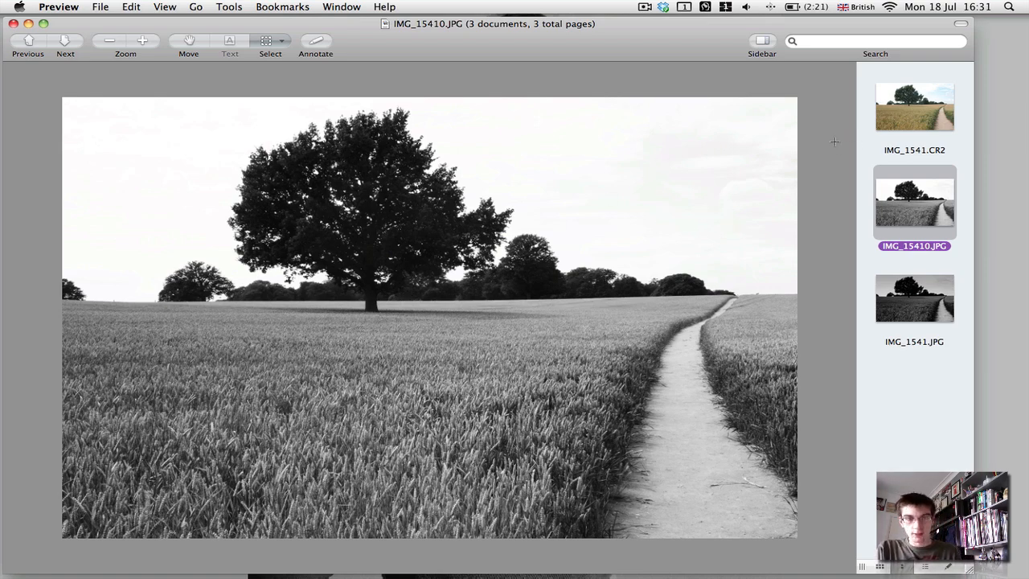
{"action": "left_click", "coordinate": [913, 298]}
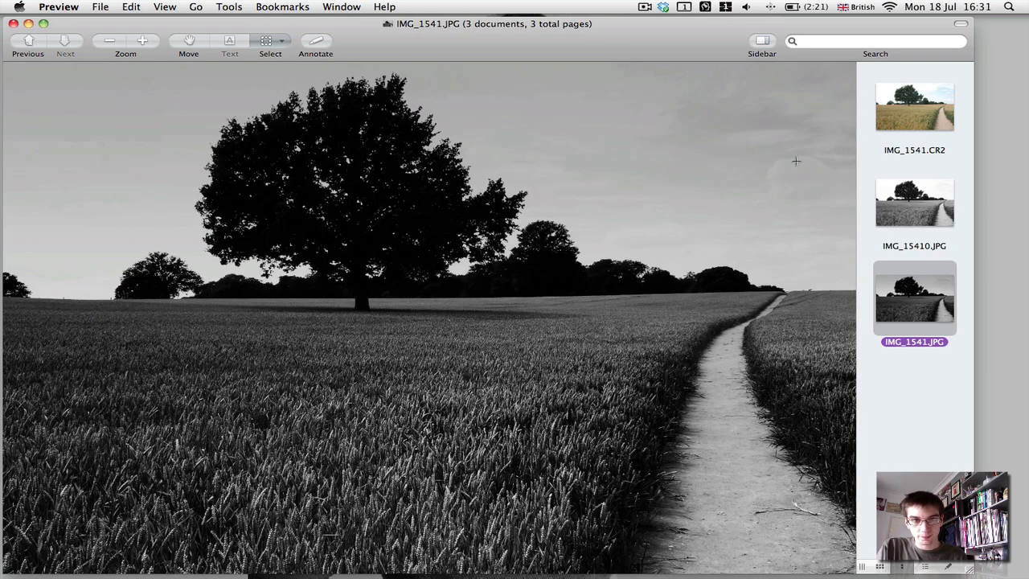
{"action": "mouse_move", "coordinate": [582, 45]}
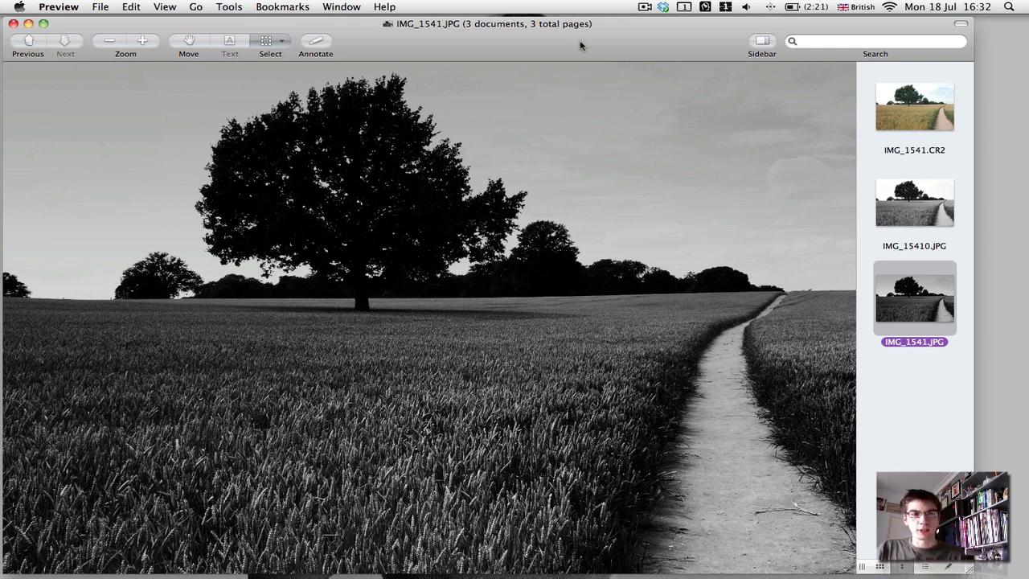
{"action": "mouse_move", "coordinate": [400, 228]}
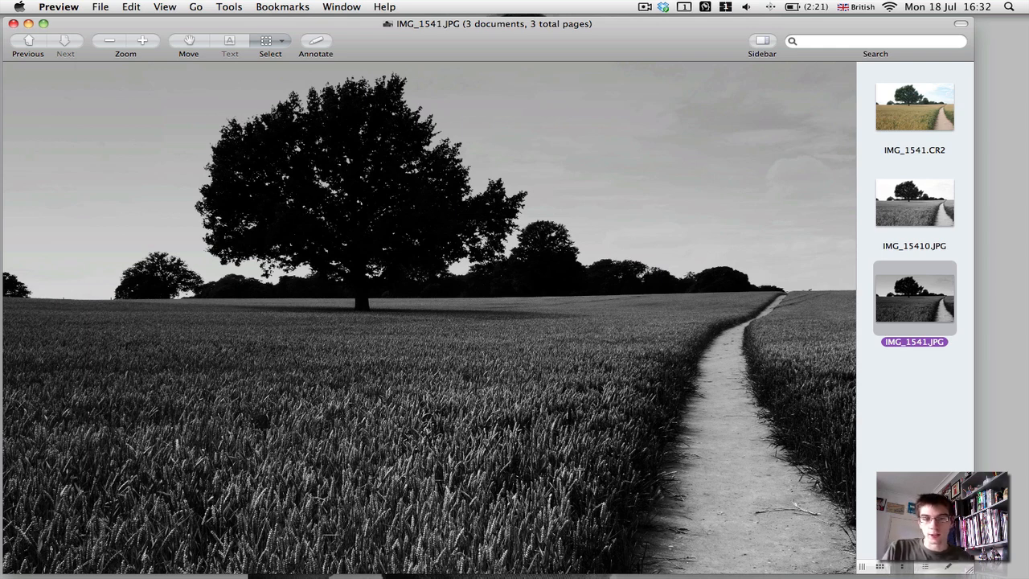
{"action": "mouse_move", "coordinate": [798, 219]}
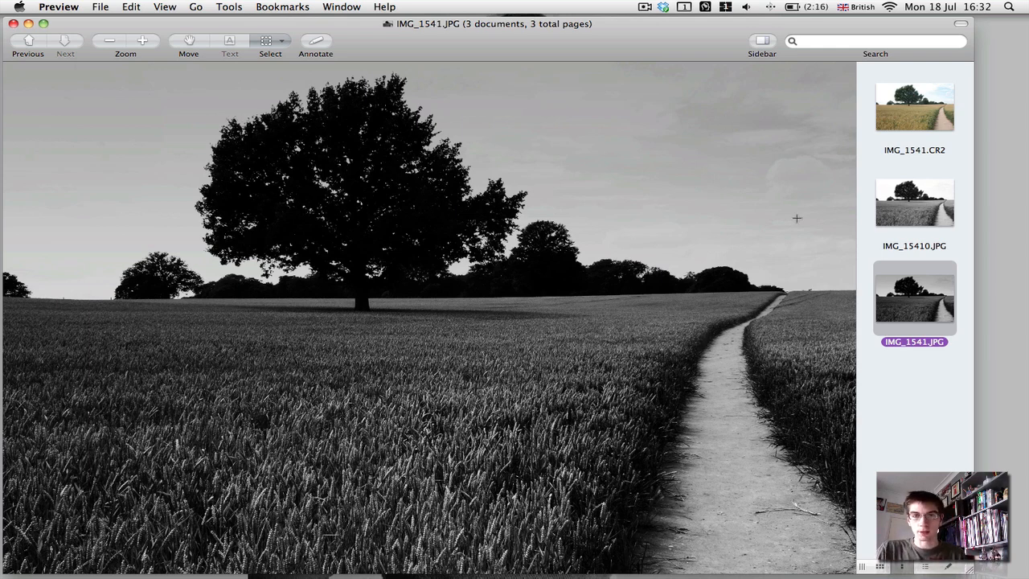
{"action": "mouse_move", "coordinate": [659, 200]}
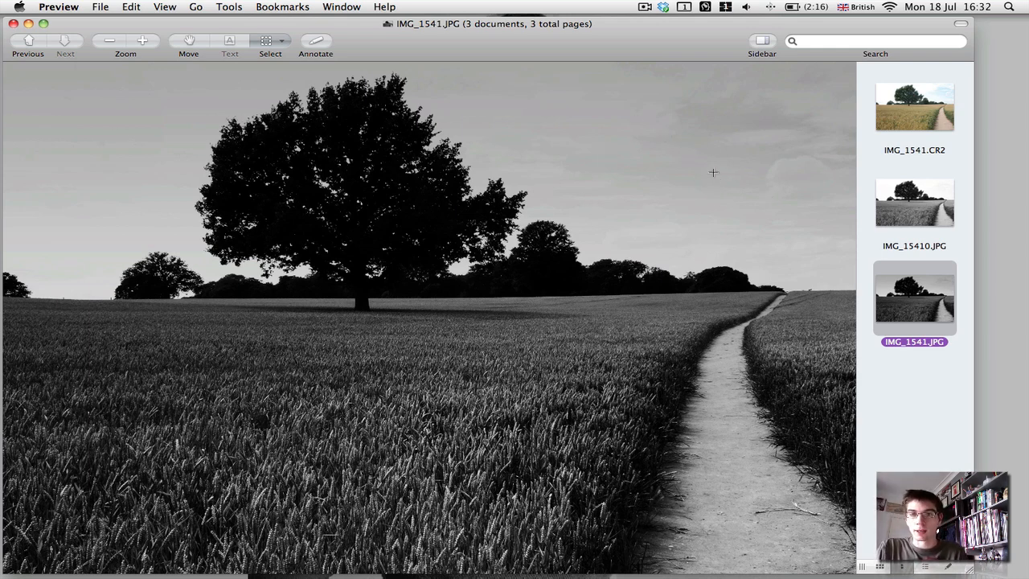
{"action": "mouse_move", "coordinate": [742, 234]}
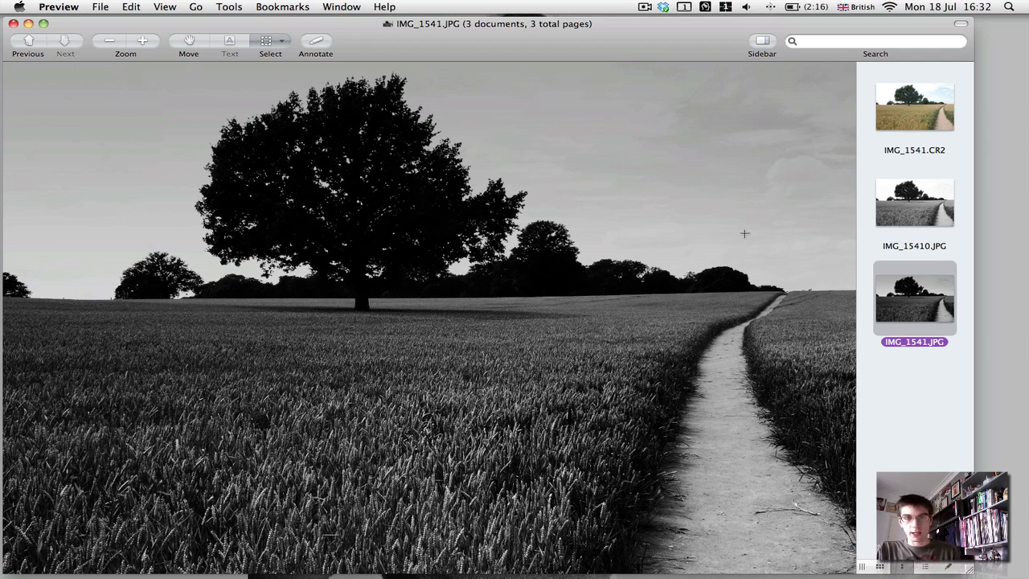
{"action": "left_click", "coordinate": [913, 203]}
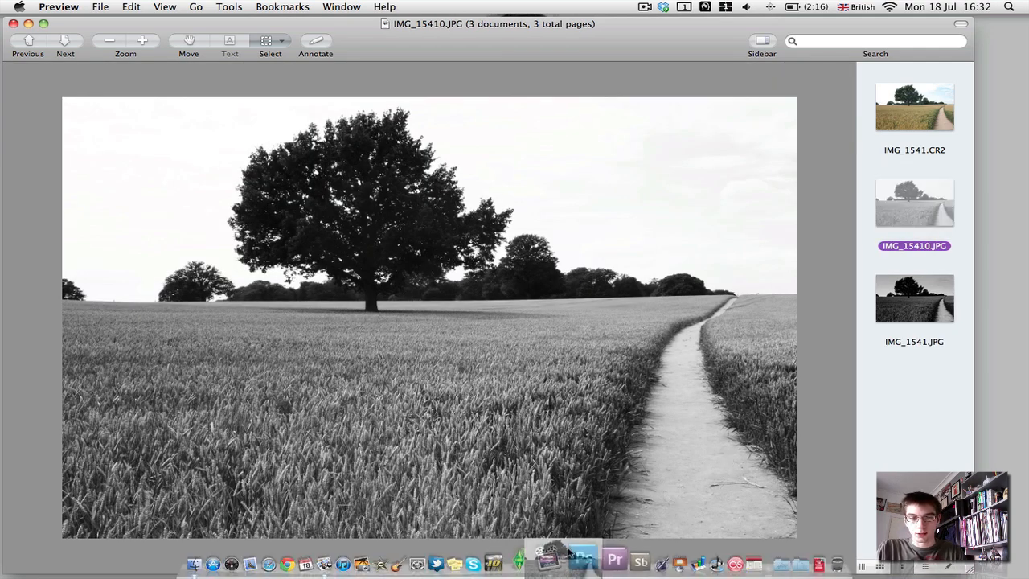
{"action": "mouse_move", "coordinate": [579, 555]}
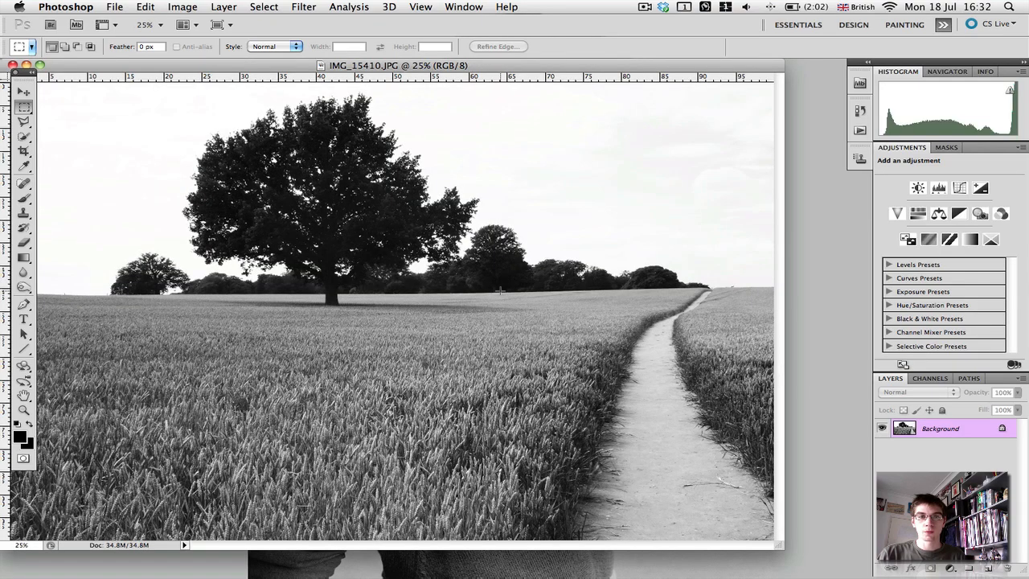
Fill the workspace with the black-and-white photo and select it with the Move tool
{"action": "left_click", "coordinate": [216, 24]}
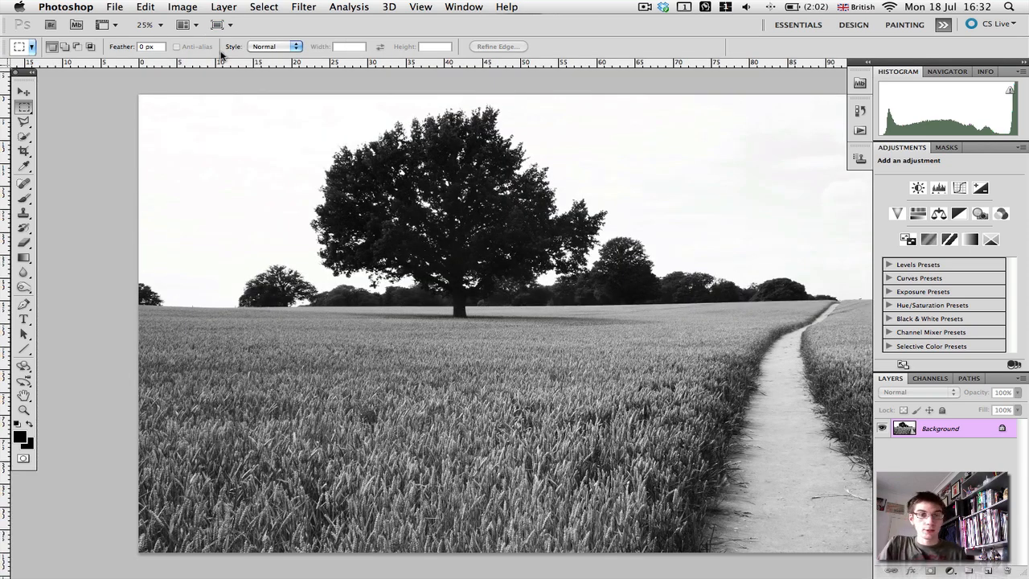
{"action": "mouse_move", "coordinate": [394, 239]}
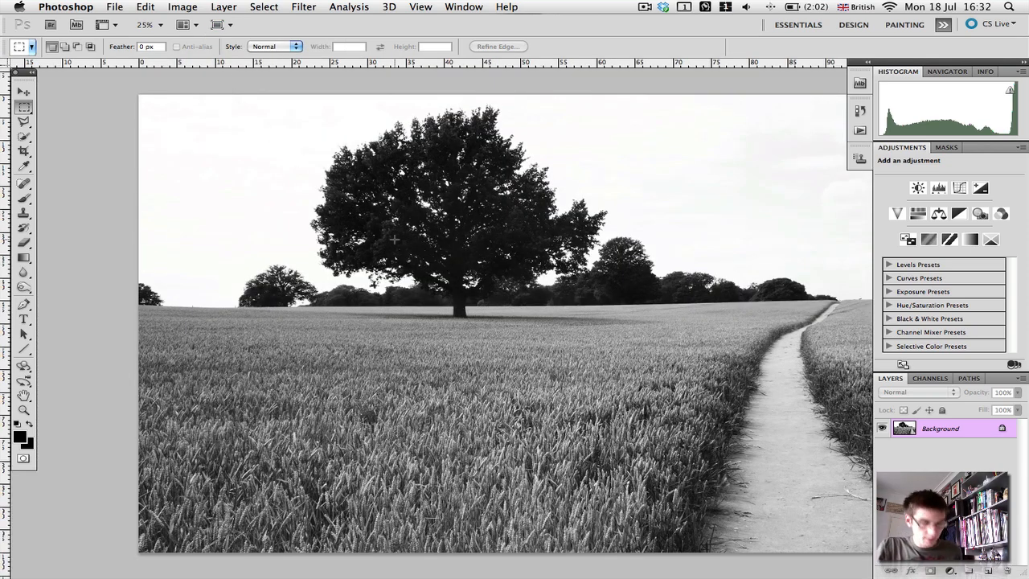
{"action": "left_click", "coordinate": [24, 92]}
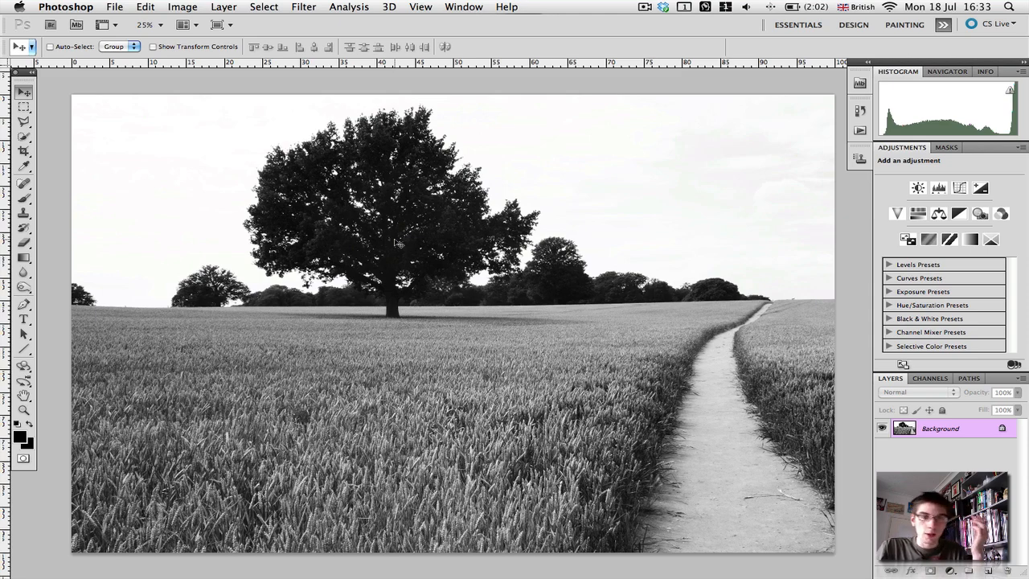
{"action": "left_click", "coordinate": [752, 559]}
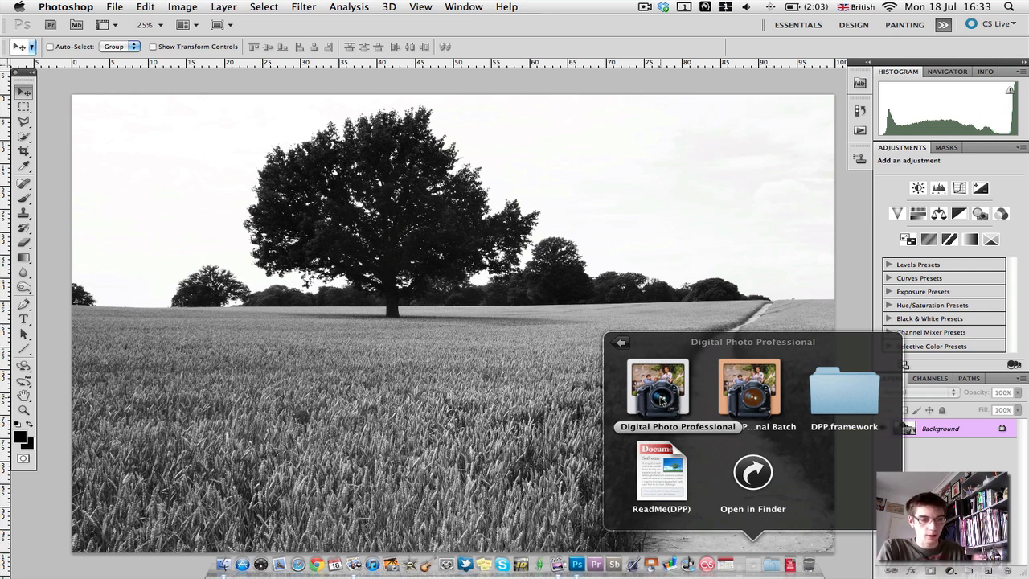
{"action": "mouse_move", "coordinate": [625, 217]}
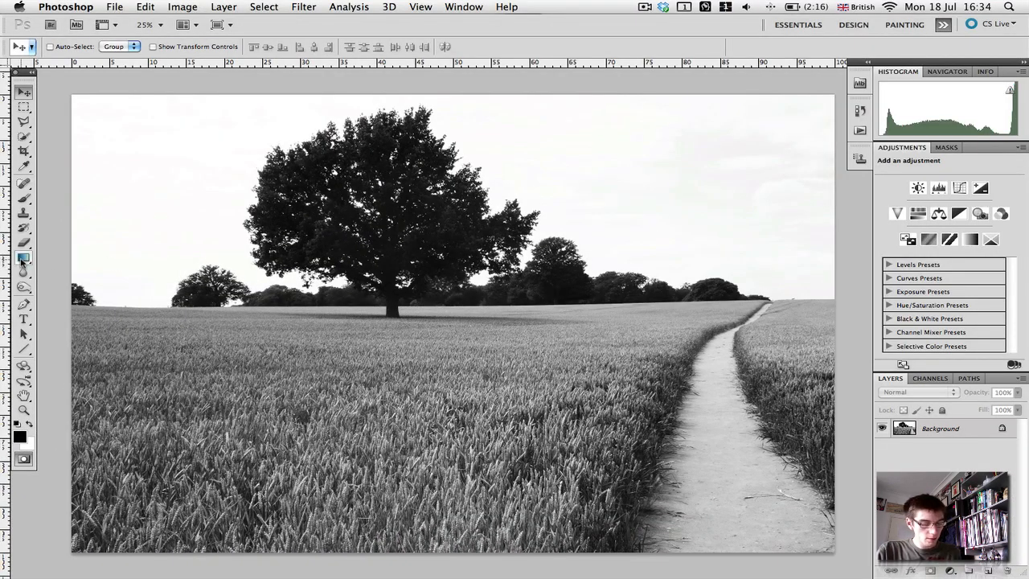
Choose the Gradient tool to draw the field-to-sky mask
{"action": "left_click", "coordinate": [22, 257]}
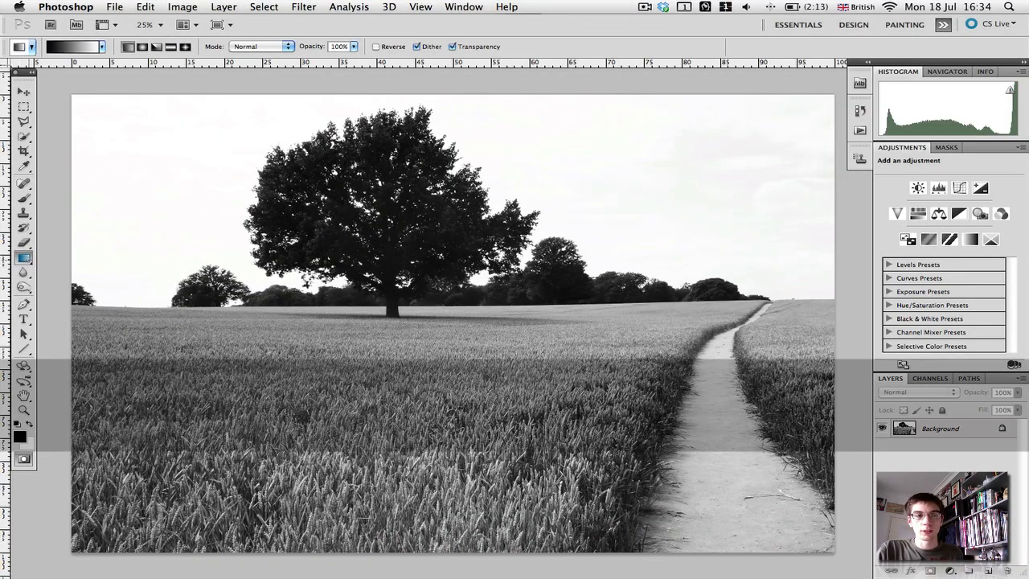
{"action": "mouse_move", "coordinate": [22, 272]}
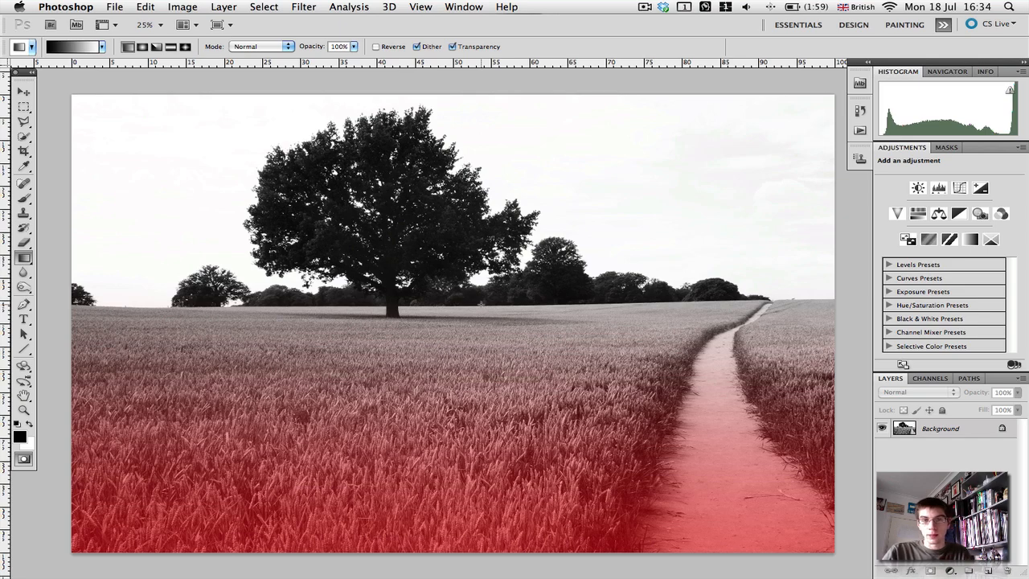
{"action": "mouse_move", "coordinate": [501, 320]}
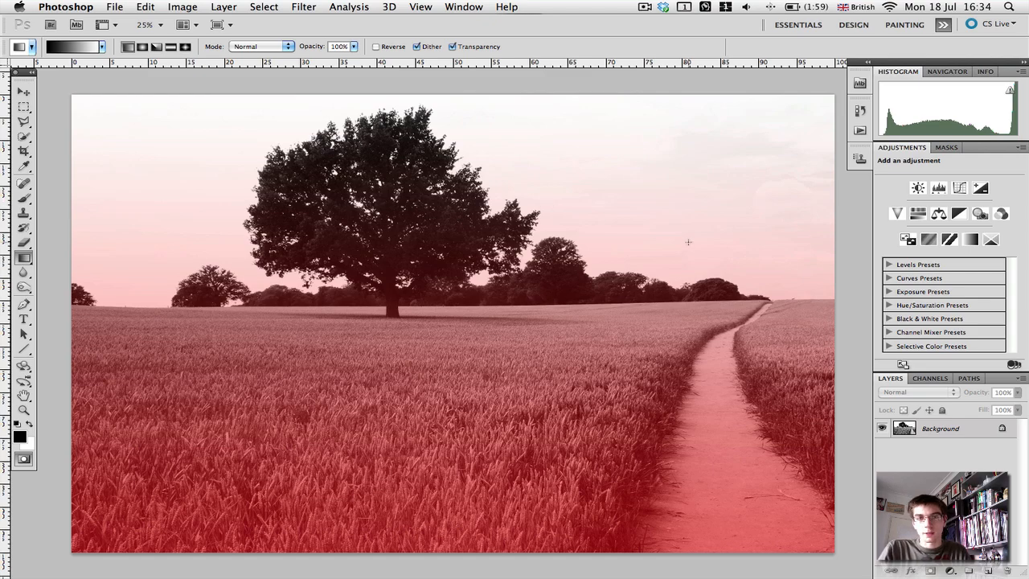
{"action": "mouse_move", "coordinate": [752, 155]}
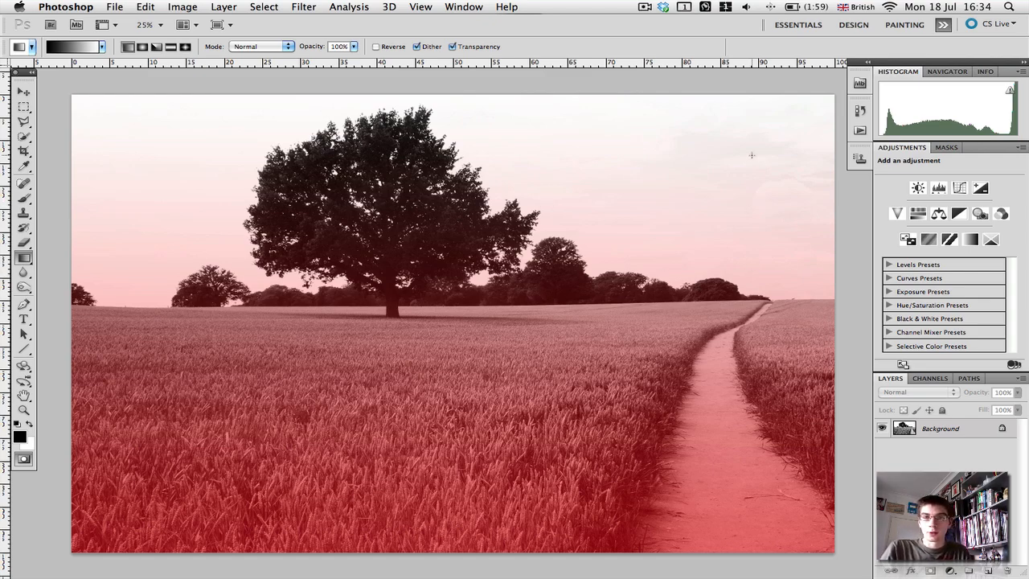
{"action": "mouse_move", "coordinate": [823, 203]}
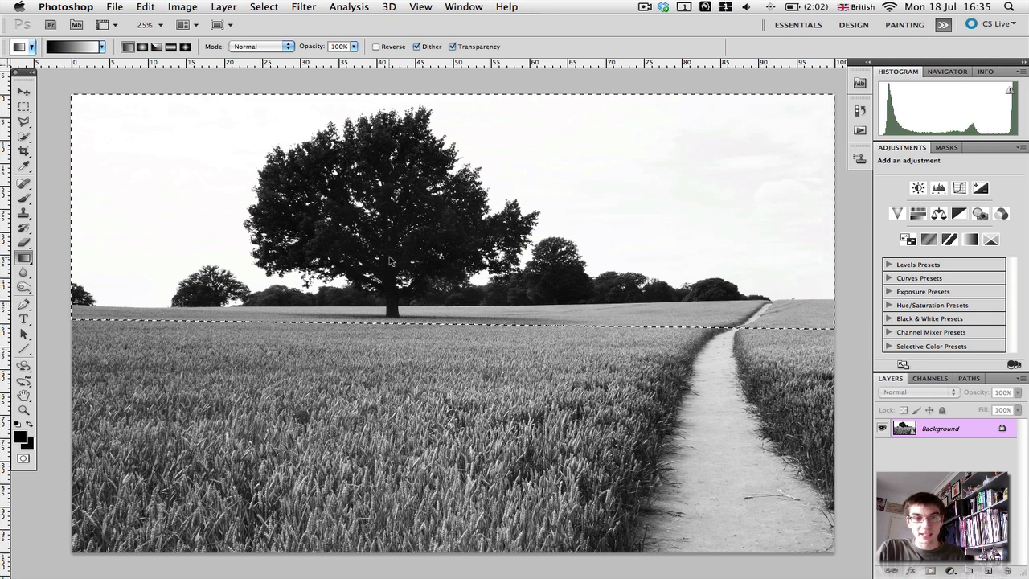
{"action": "mouse_move", "coordinate": [470, 347]}
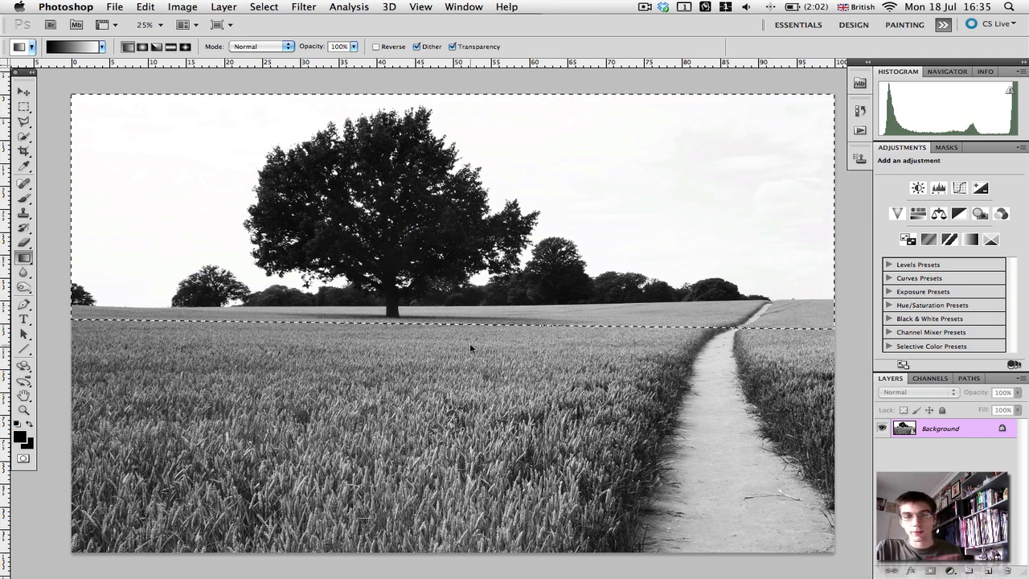
{"action": "mouse_move", "coordinate": [585, 221]}
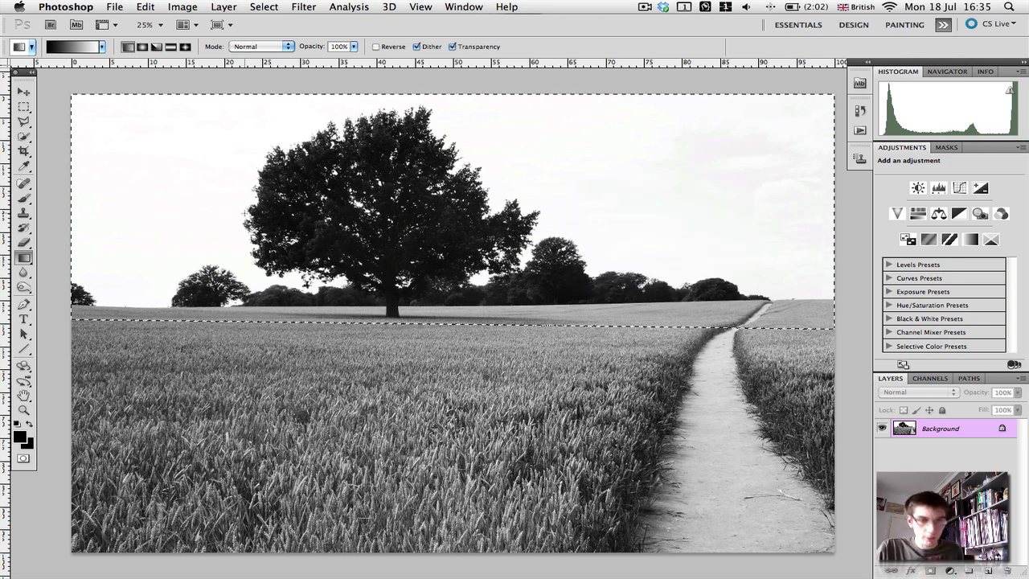
Return to the Move tool with the sky selection active
{"action": "left_click", "coordinate": [22, 90]}
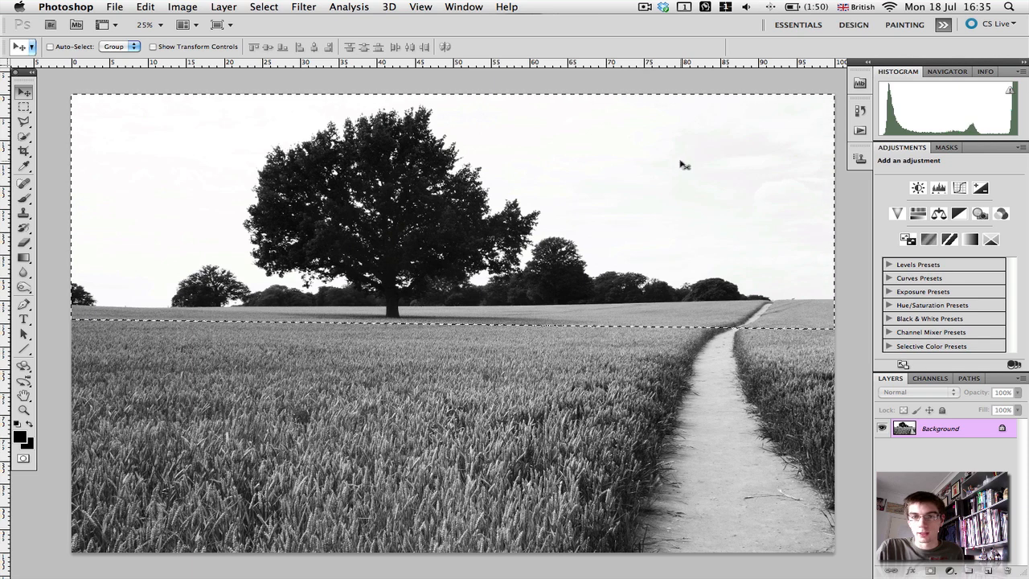
{"action": "mouse_move", "coordinate": [791, 337]}
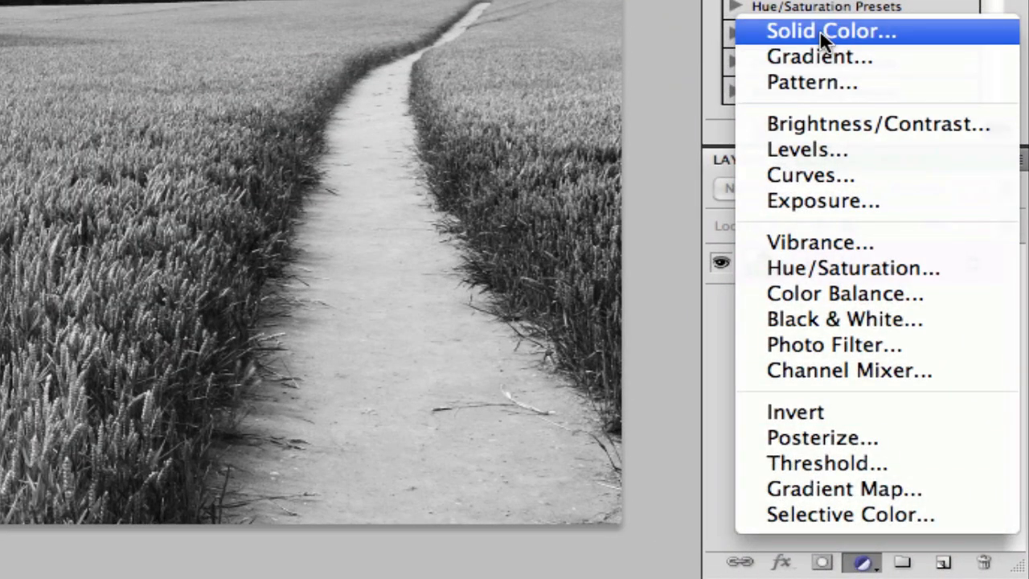
Add a Solid Color fill layer in black (#000000) over the sky selection
{"action": "left_click", "coordinate": [830, 30]}
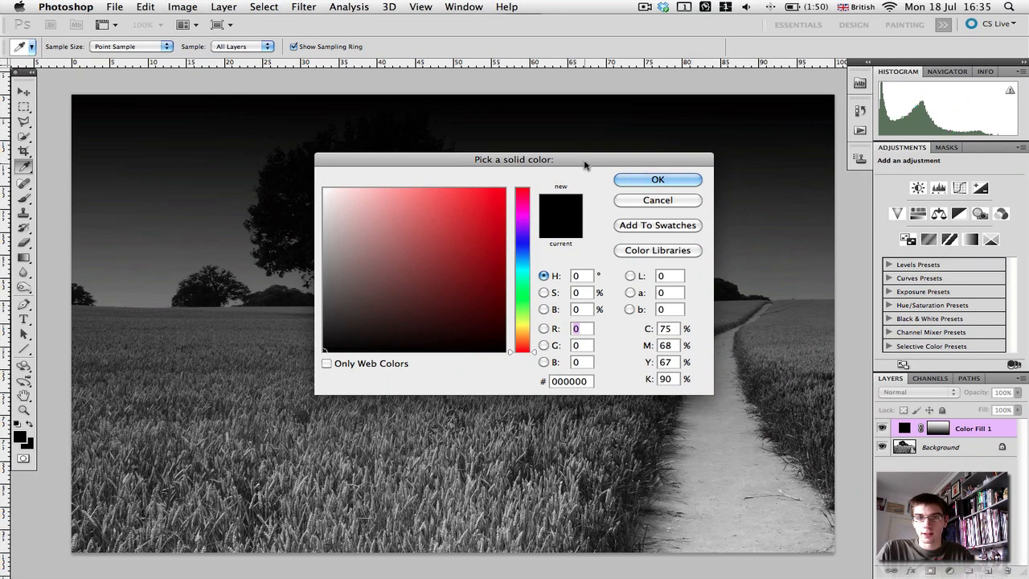
{"action": "left_click_drag", "start_coordinate": [515, 159], "coordinate": [68, 409]}
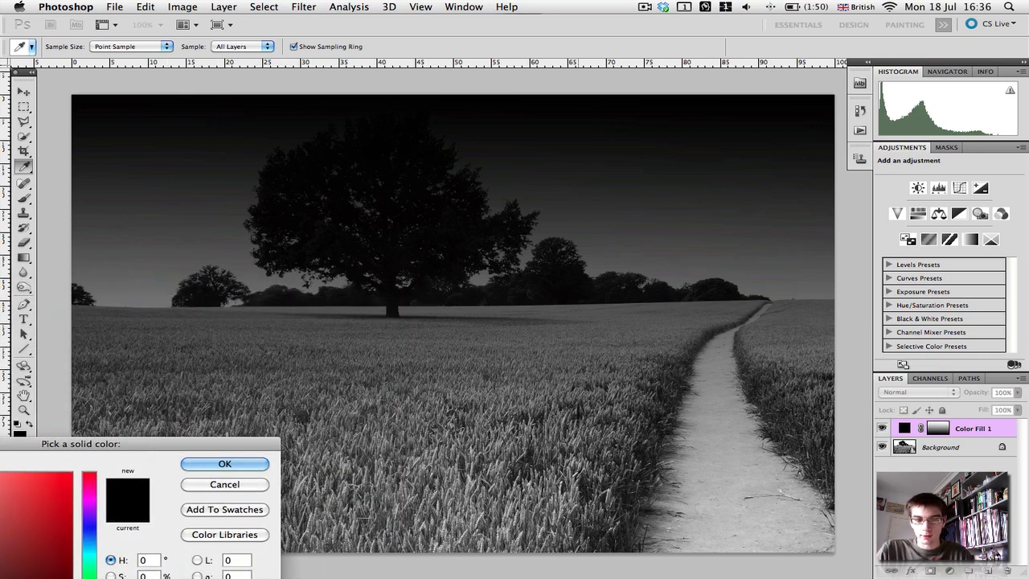
{"action": "mouse_move", "coordinate": [608, 111]}
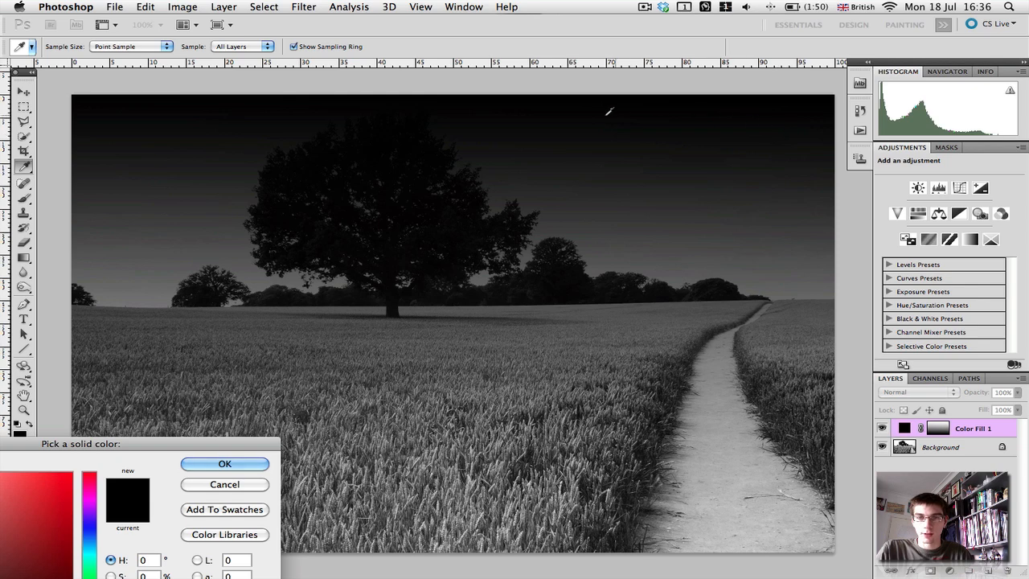
{"action": "mouse_move", "coordinate": [706, 280]}
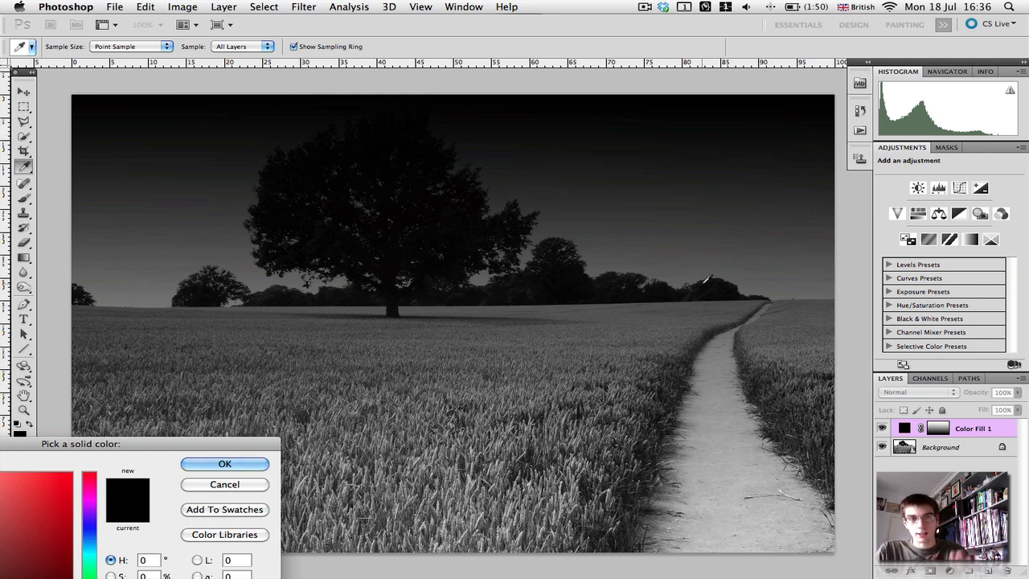
{"action": "mouse_move", "coordinate": [765, 173]}
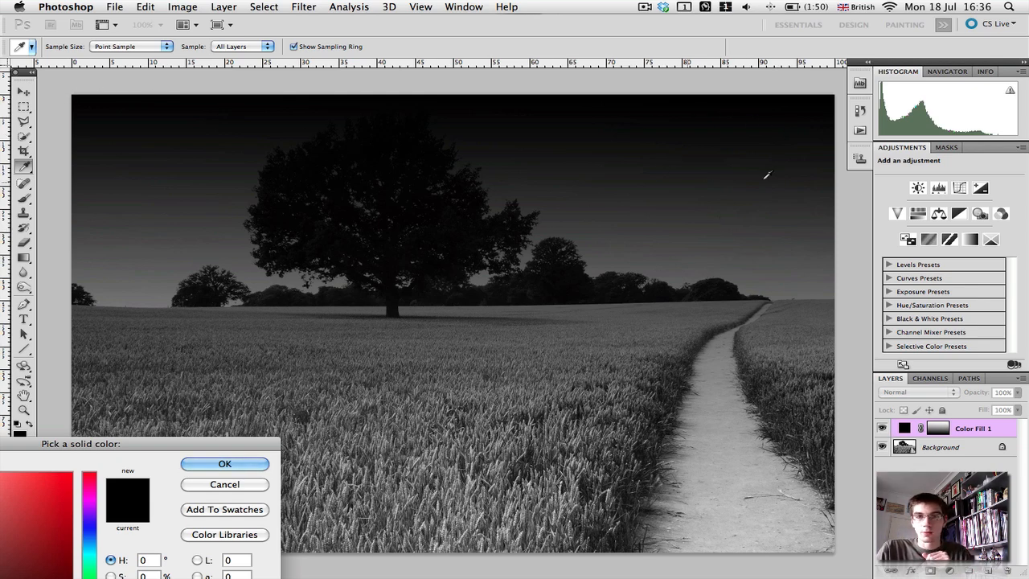
{"action": "left_click_drag", "start_coordinate": [80, 444], "coordinate": [332, 226]}
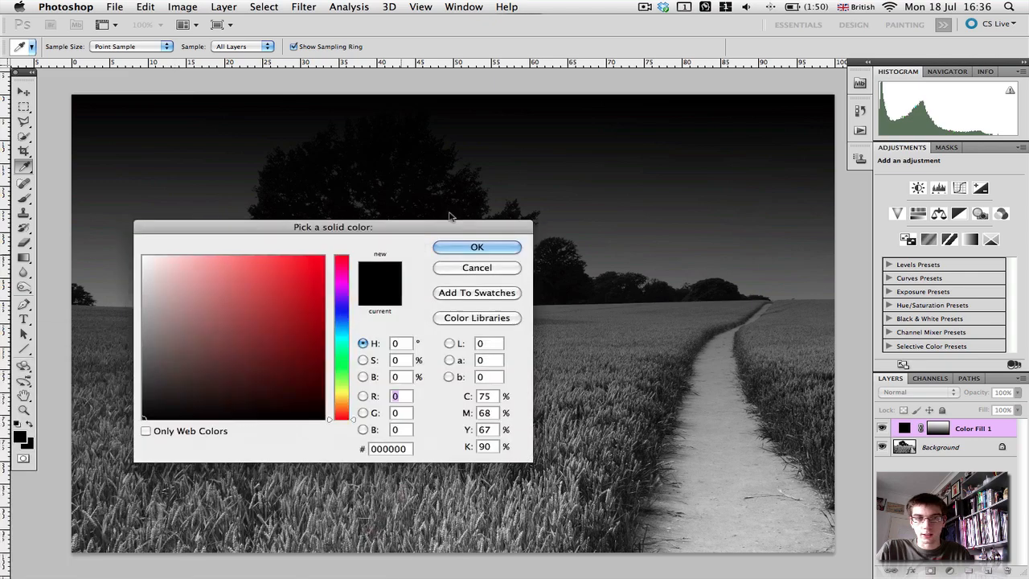
{"action": "left_click", "coordinate": [476, 247]}
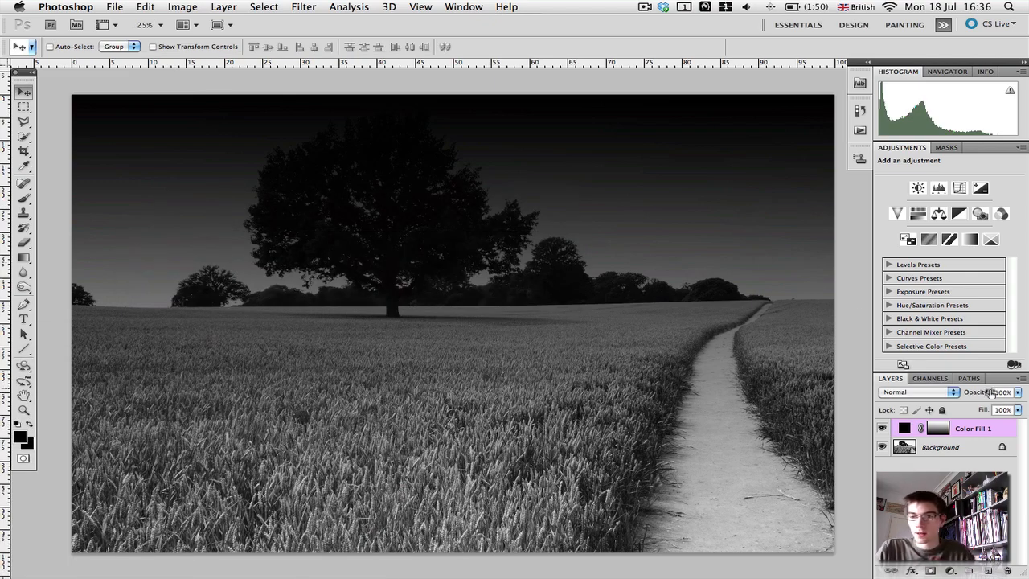
{"action": "mouse_move", "coordinate": [1005, 393]}
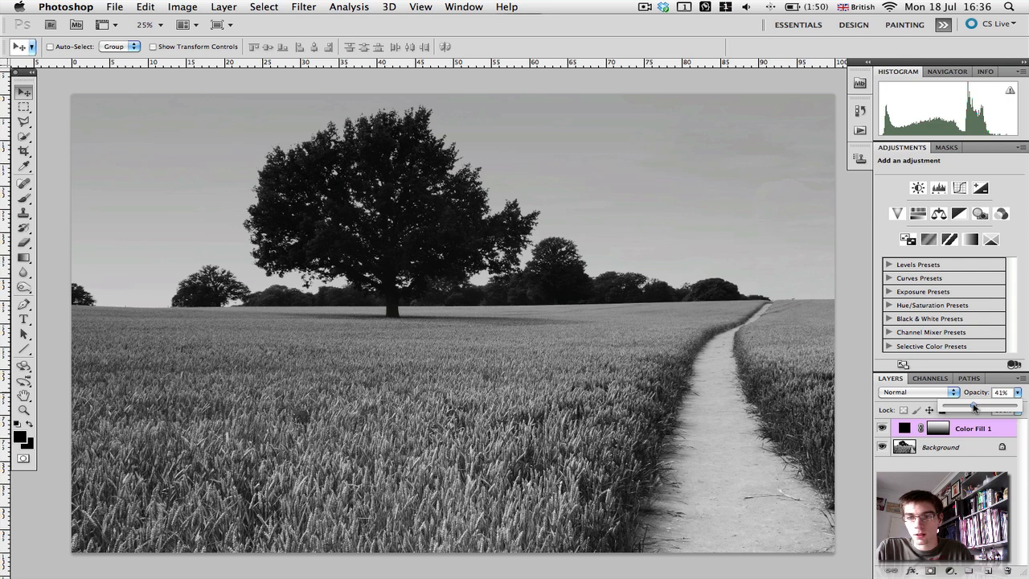
Lower Color Fill 1's opacity to about 41% and hide it to compare with the original
{"action": "left_click_drag", "start_coordinate": [973, 410], "coordinate": [980, 410]}
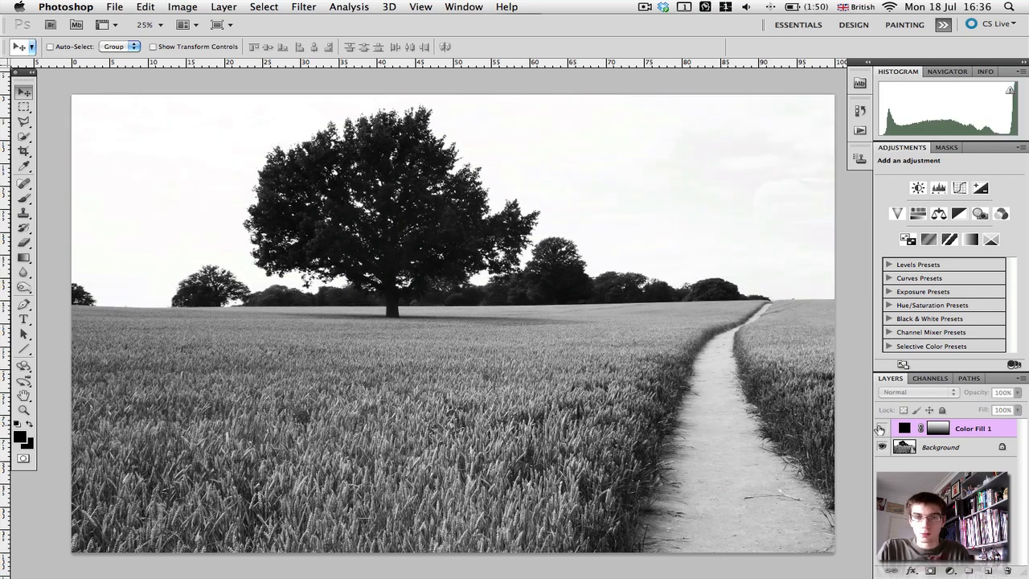
{"action": "left_click", "coordinate": [1002, 392]}
{"action": "type", "text": "50"}
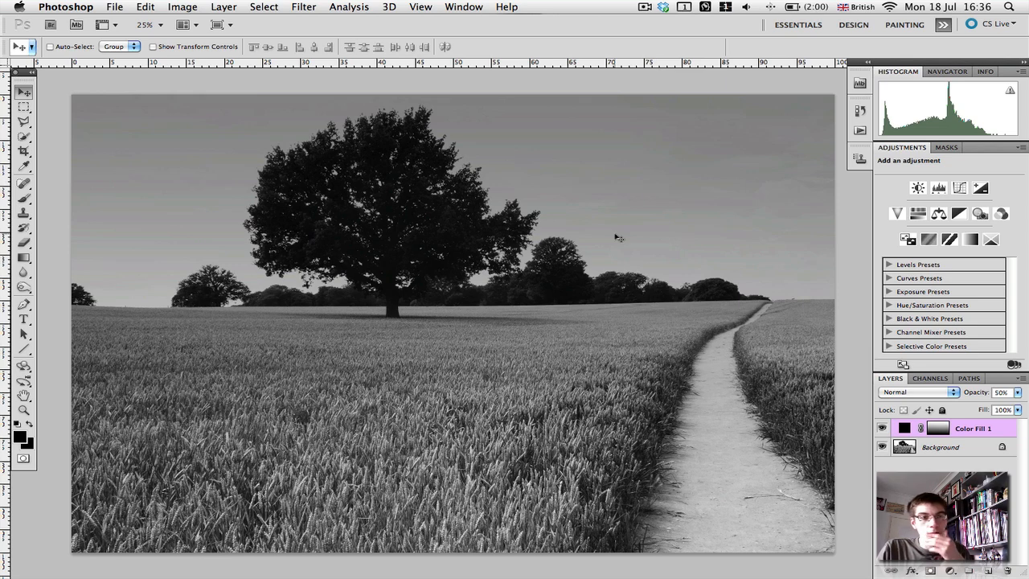
{"action": "mouse_move", "coordinate": [366, 357]}
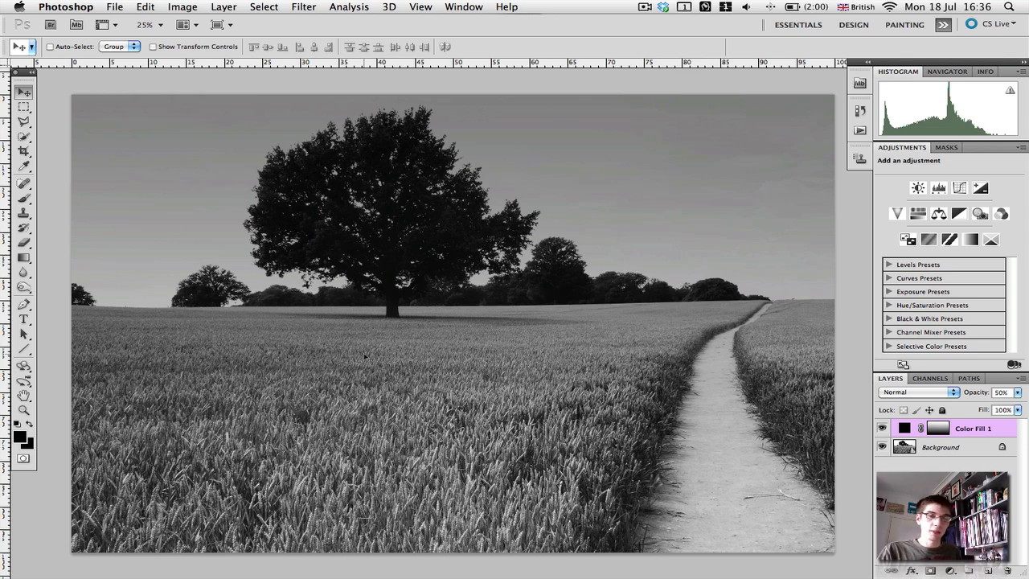